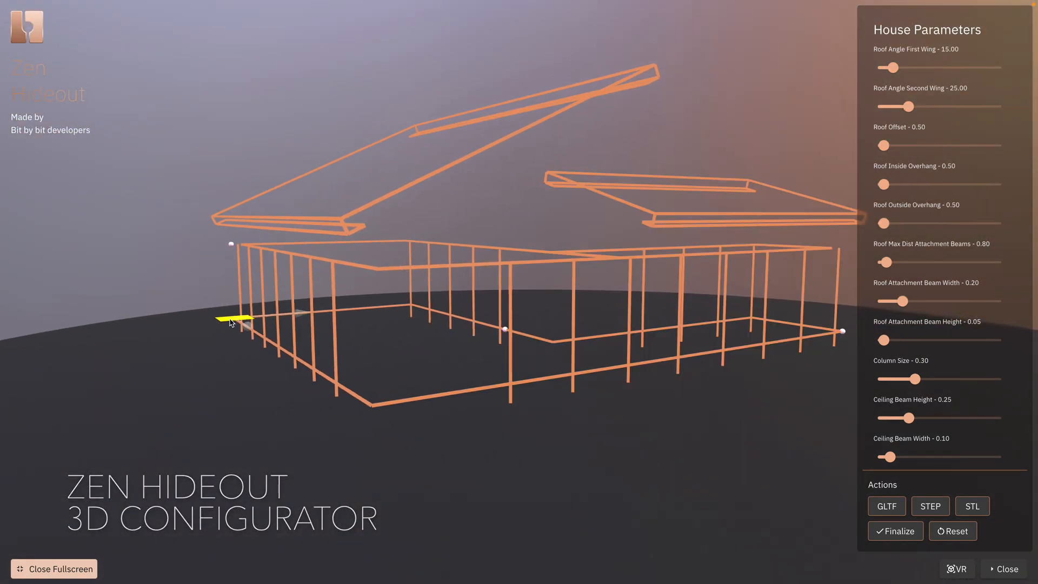
Orbit to the house's front corner and widen column spacing to 2.50, with skin opacity 0.81
left_click(895, 530)
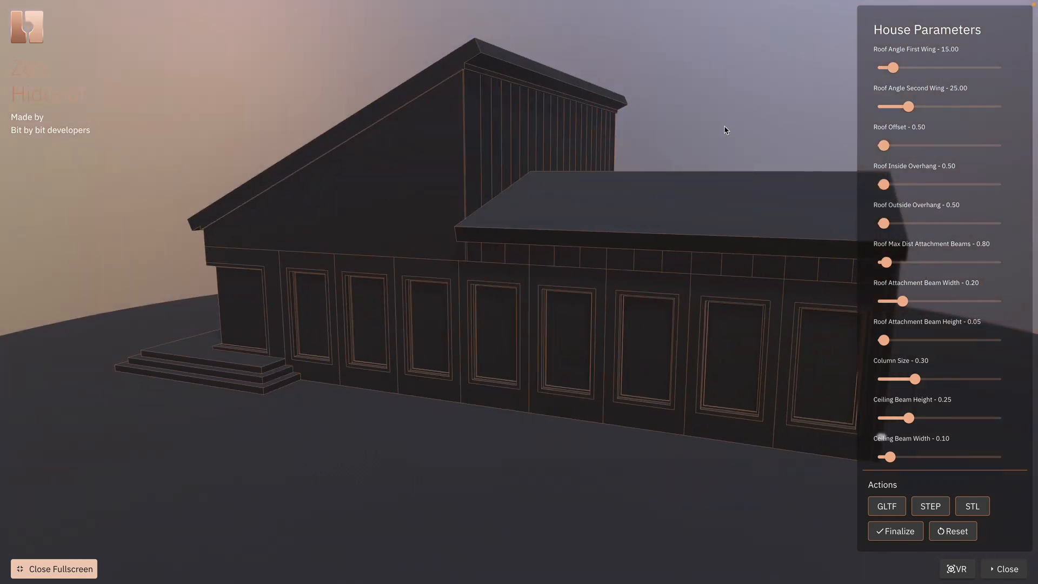
left_click_drag(913, 106, 885, 106)
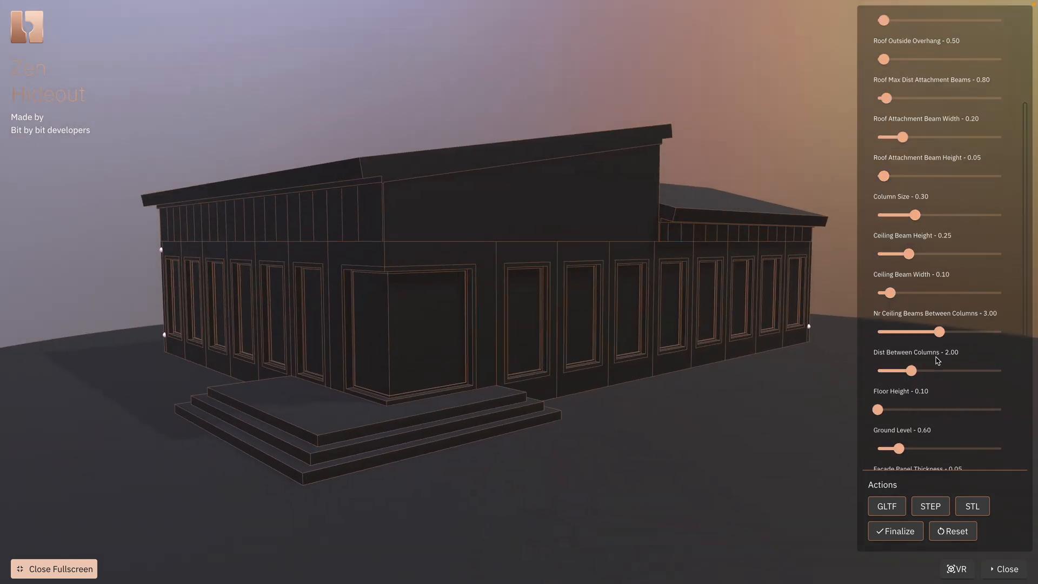
left_click_drag(913, 370, 927, 351)
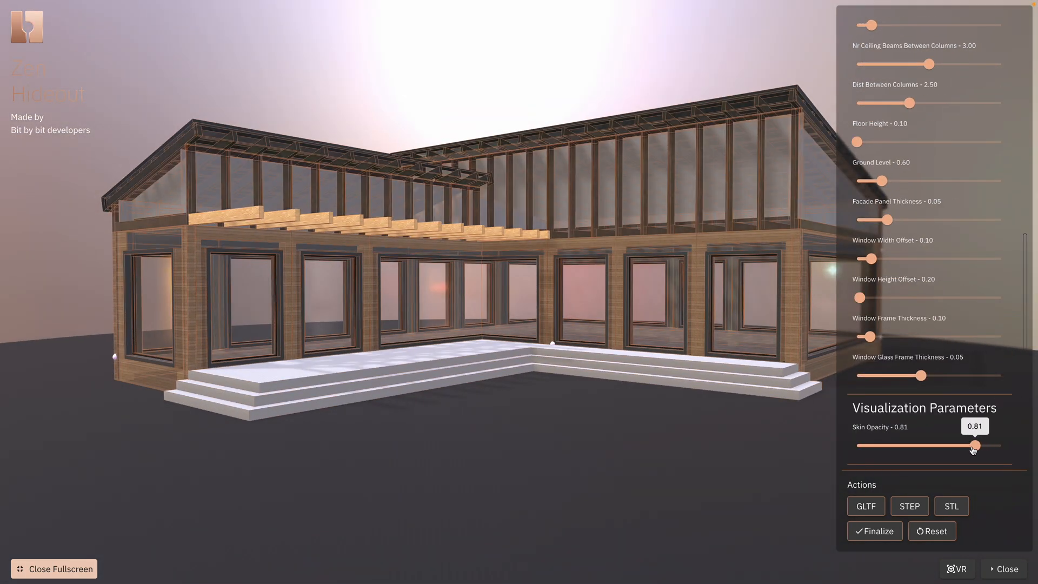
Lower skin opacity to 0.22, move into the timber frame, and set ceiling beams between columns to 1
left_click_drag(973, 445, 925, 445)
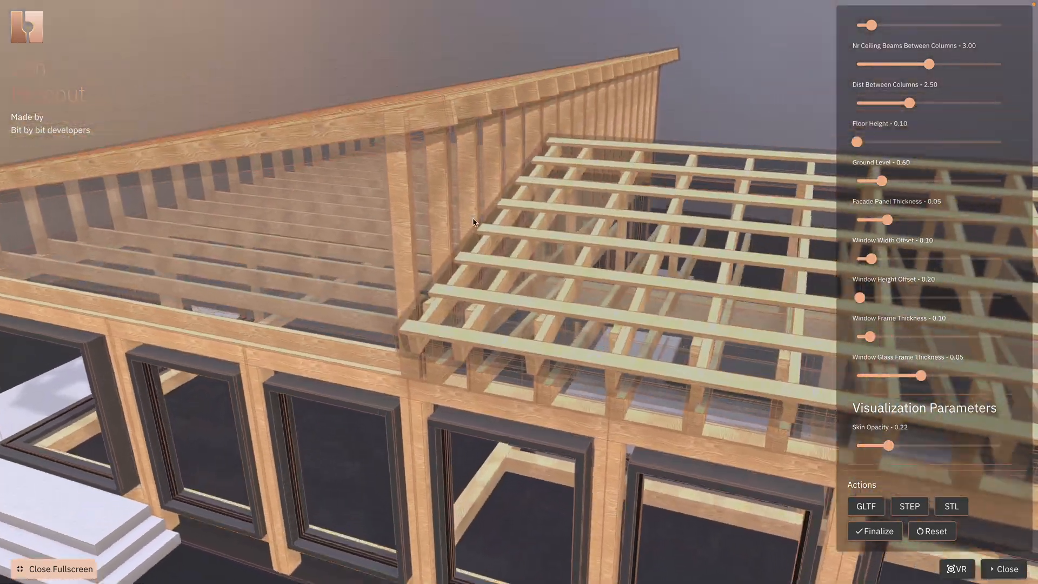
left_click_drag(473, 222, 430, 242)
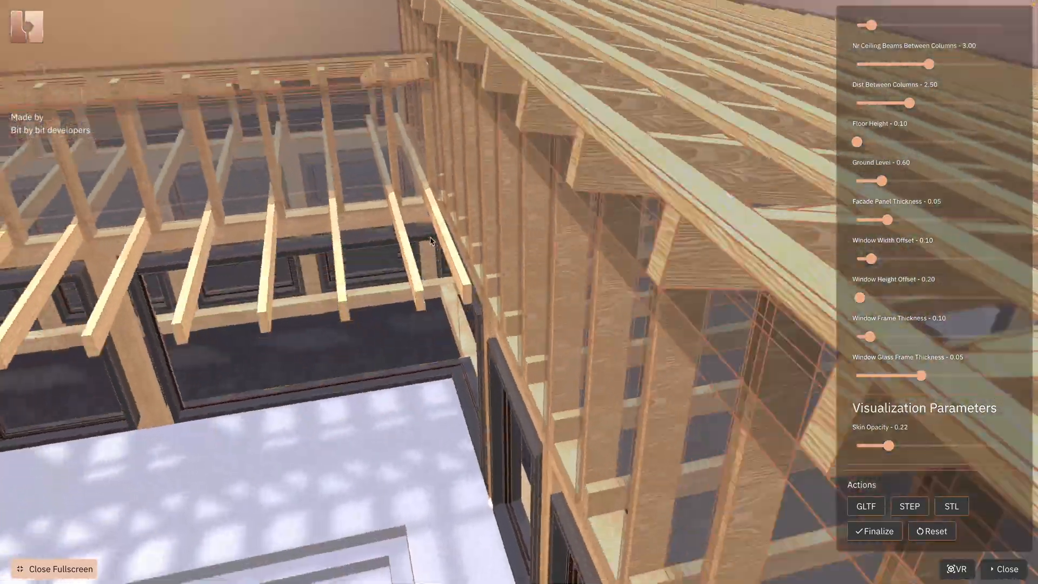
left_click_drag(430, 241, 400, 239)
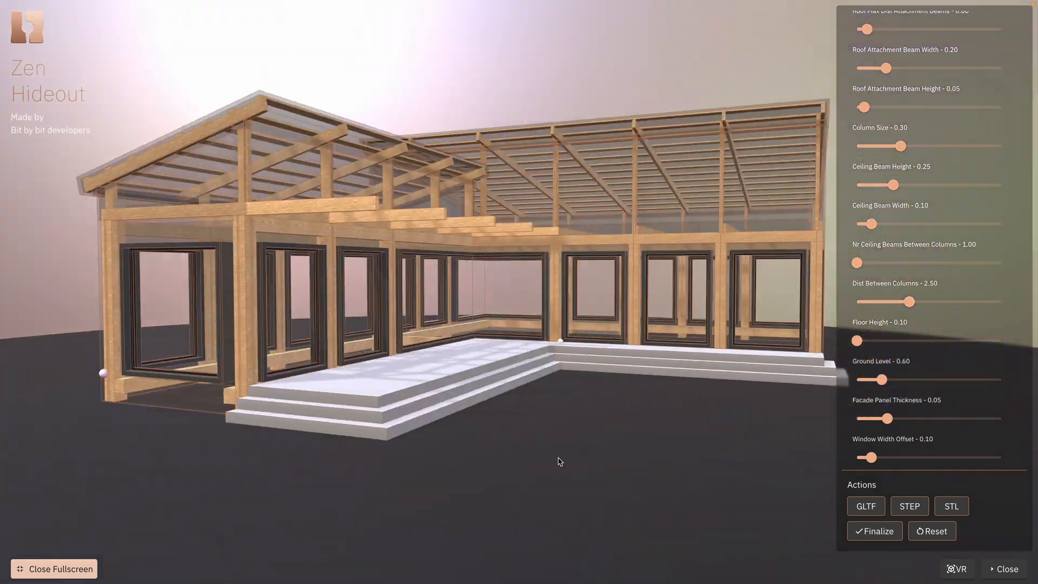
Set ceiling beams between columns to 5 and skin opacity to 0.12, then launch the AR tabletop view
left_click_drag(856, 262, 1004, 263)
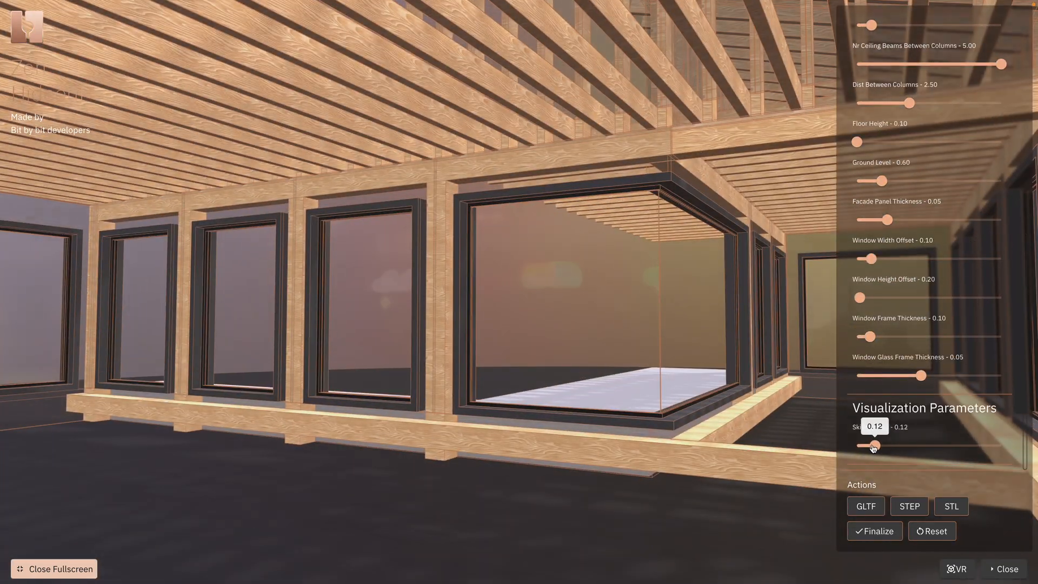
left_click_drag(872, 444, 991, 445)
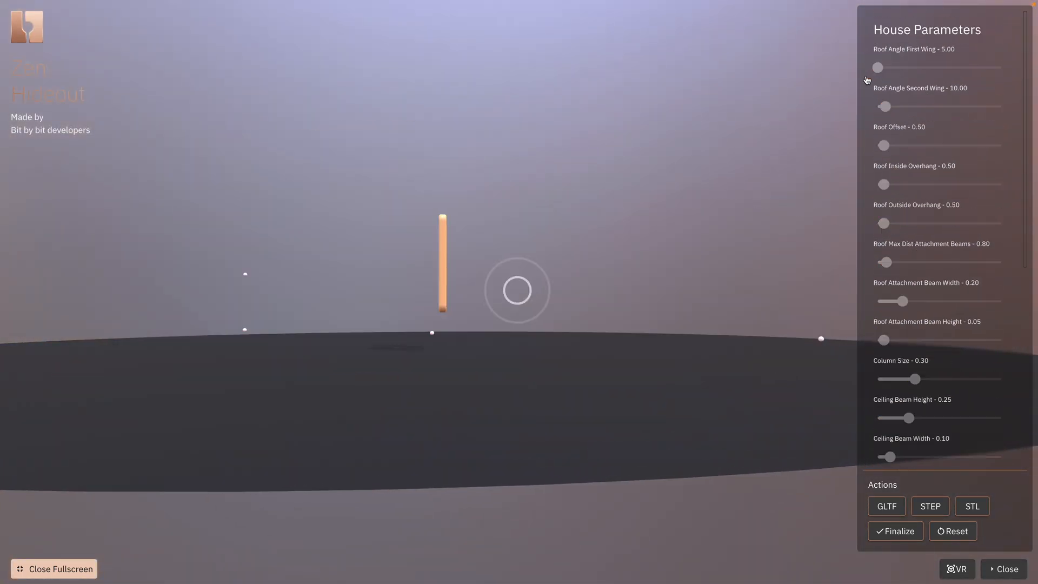
left_click(956, 569)
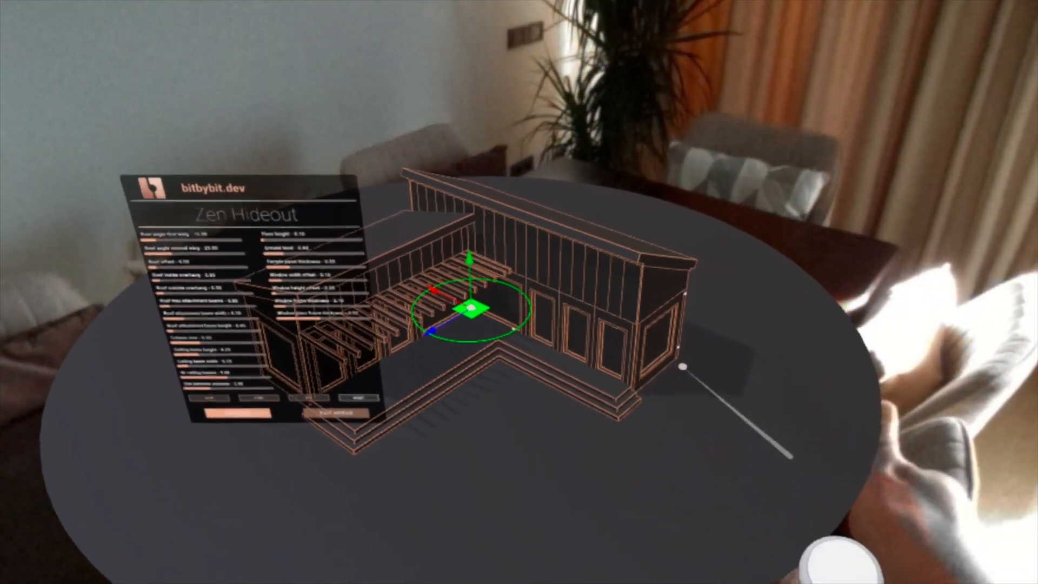